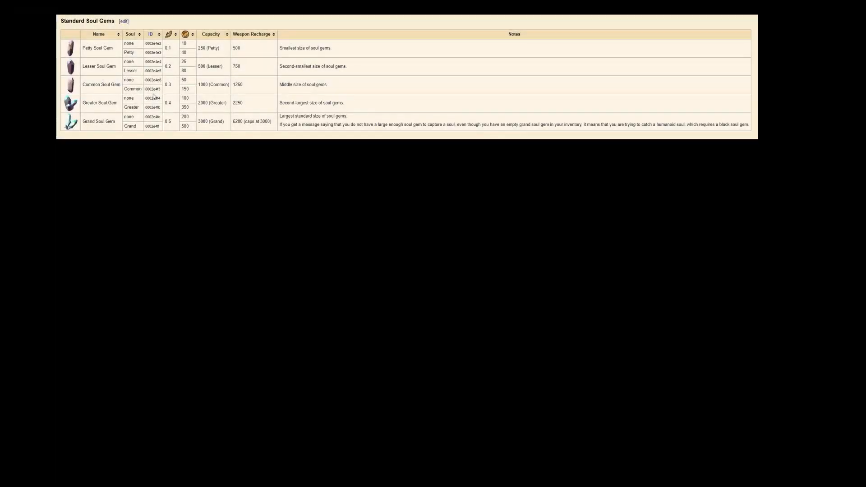
double_click(153, 89)
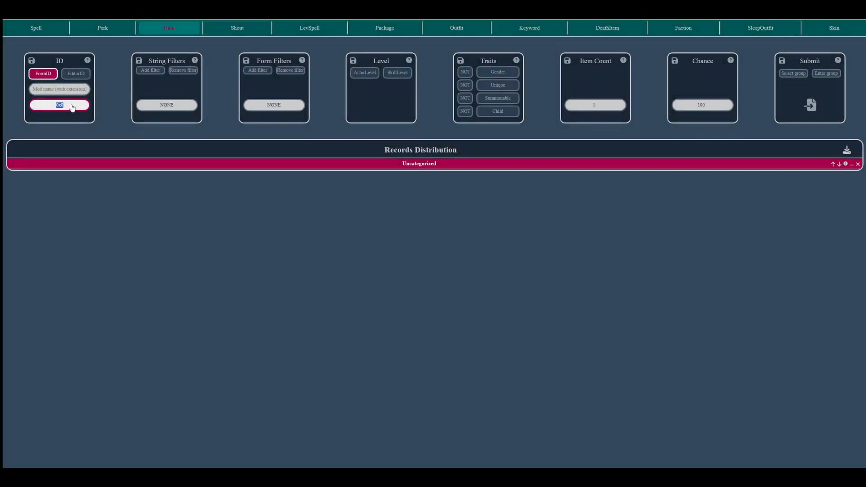
type("badid")
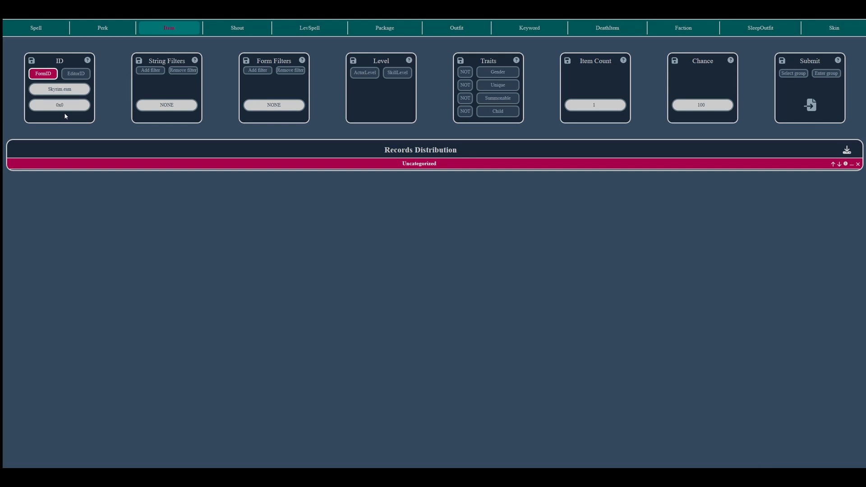
left_click(59, 104)
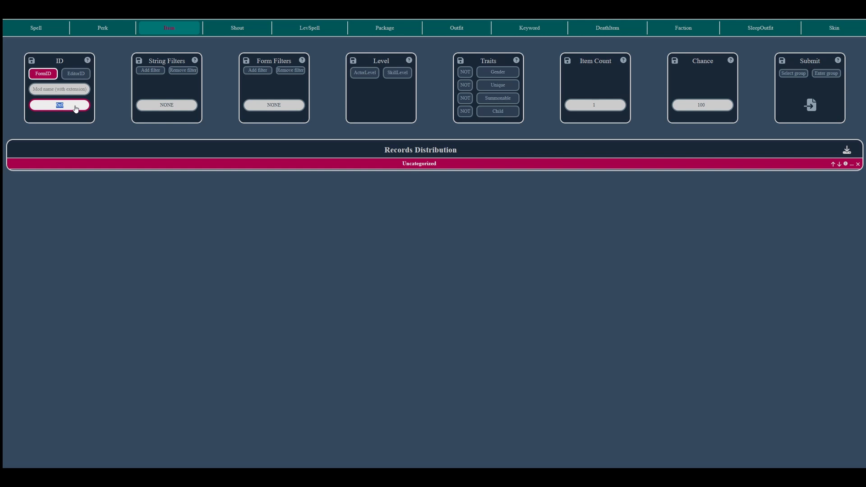
type("0x000123")
left_click(59, 89)
type("Skyrim.esm")
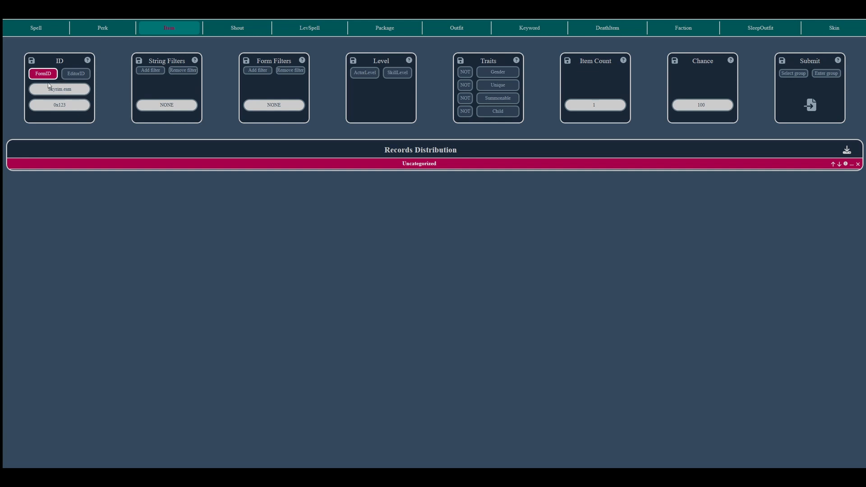
mouse_move(60, 89)
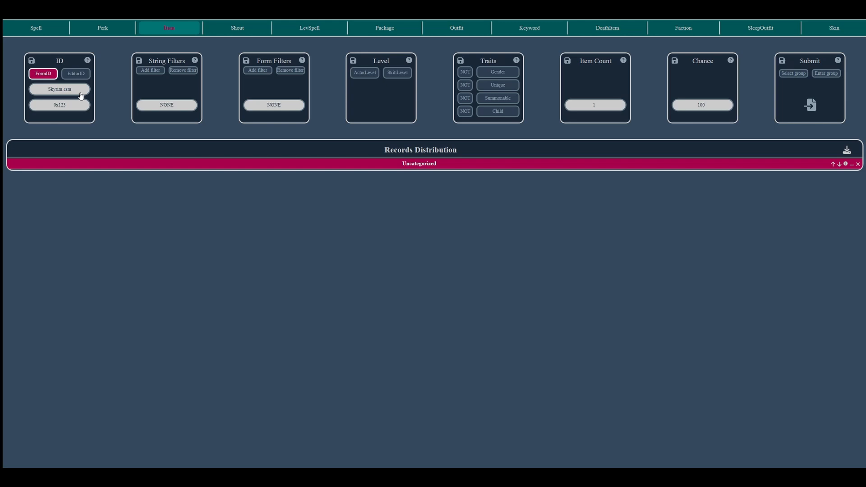
left_click(60, 89)
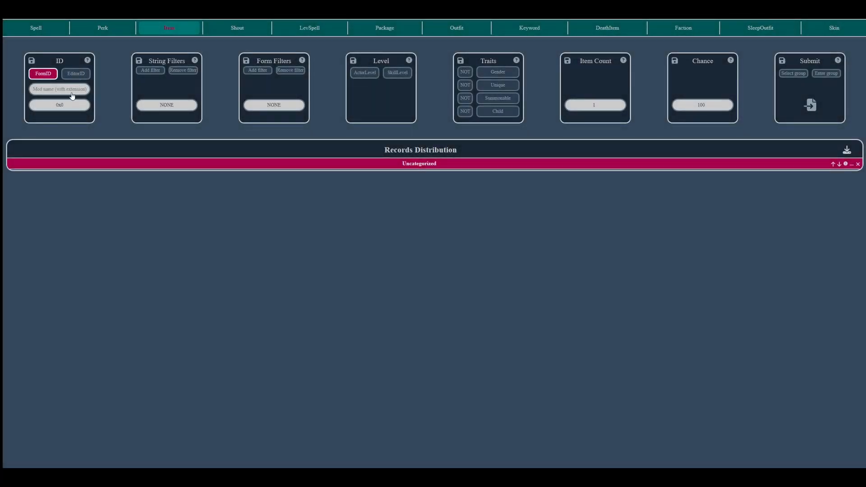
left_click(59, 105)
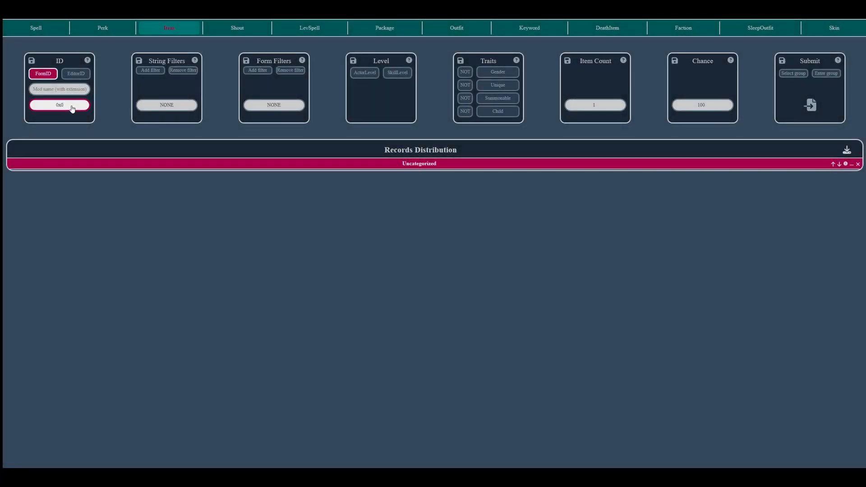